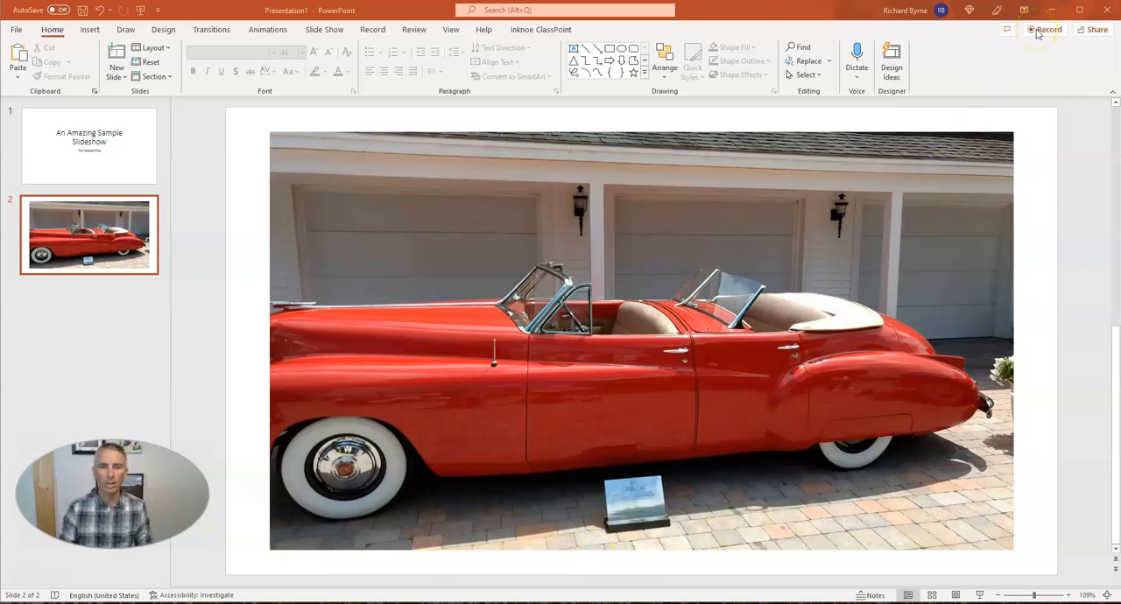
{"action": "mouse_move", "coordinate": [17, 569]}
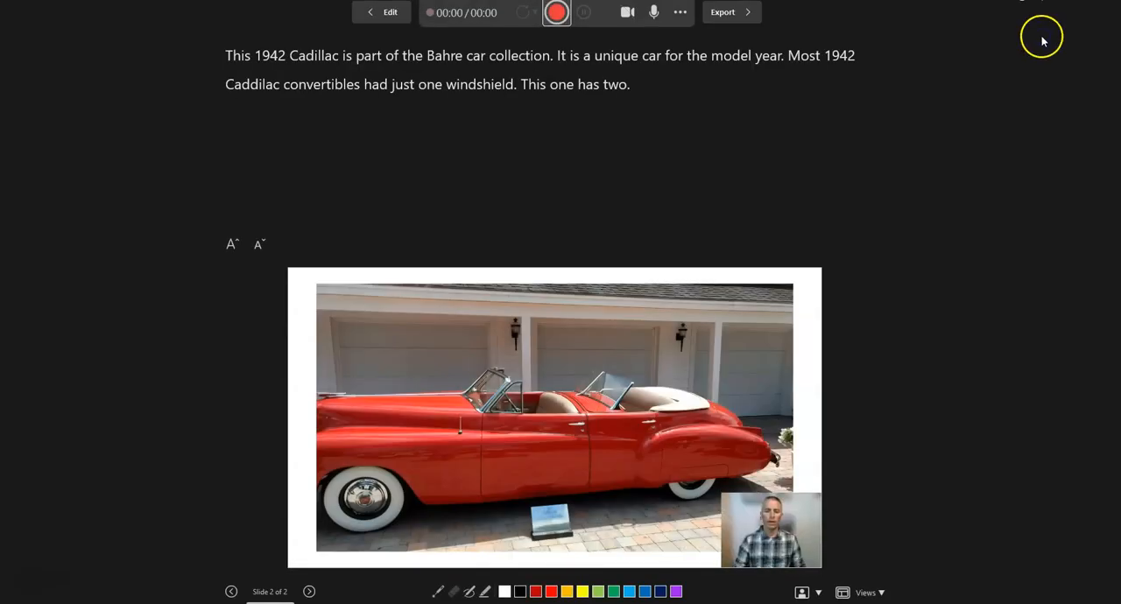
{"action": "mouse_move", "coordinate": [1012, 80]}
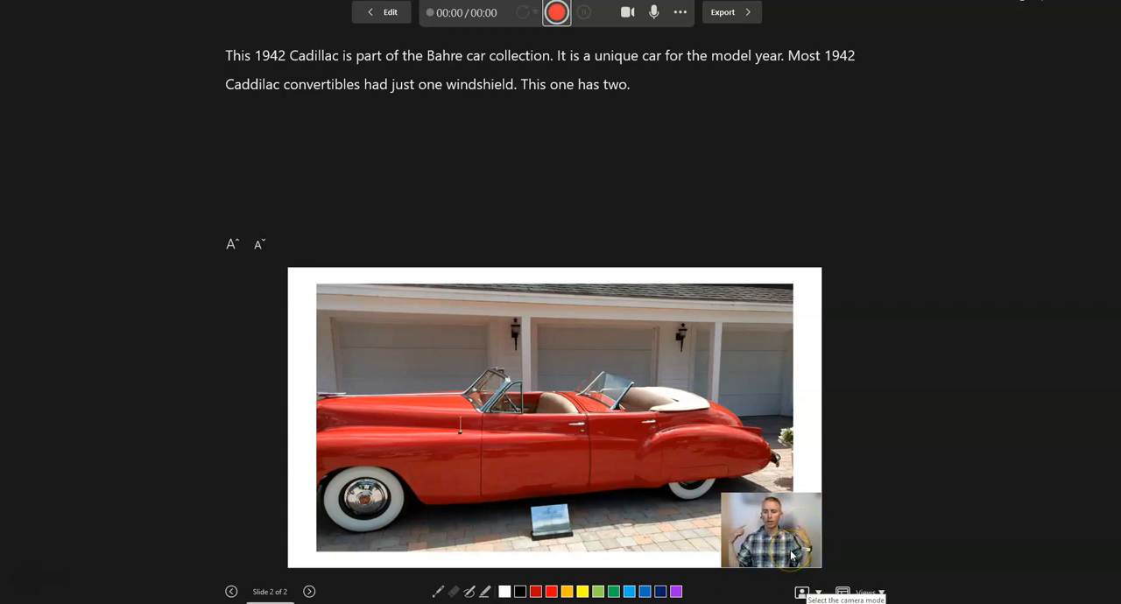
{"action": "left_click", "coordinate": [801, 593]}
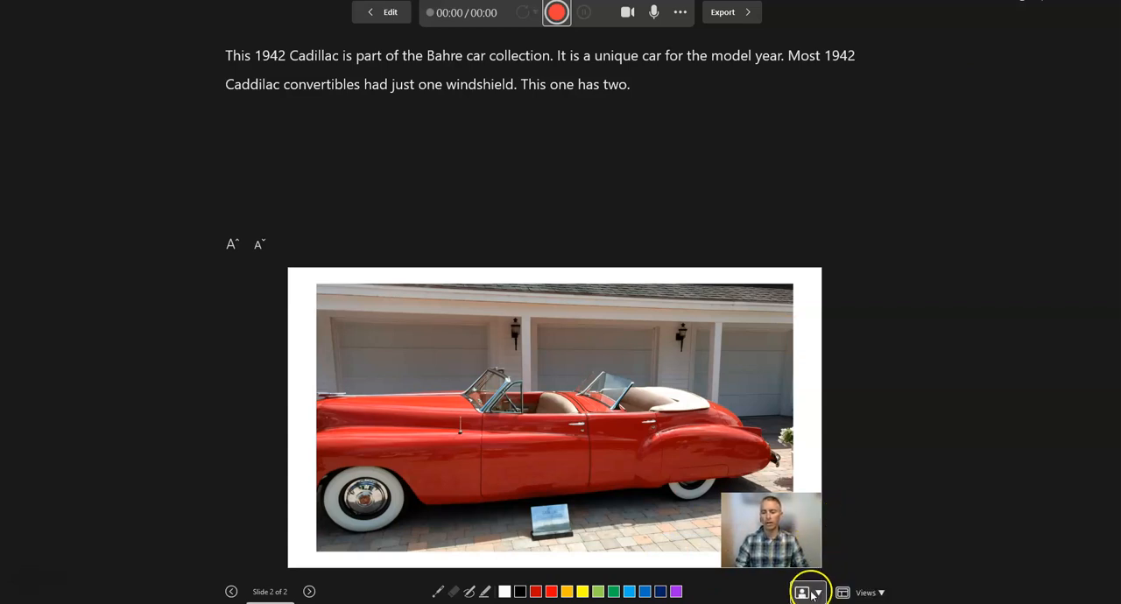
{"action": "left_click", "coordinate": [817, 593]}
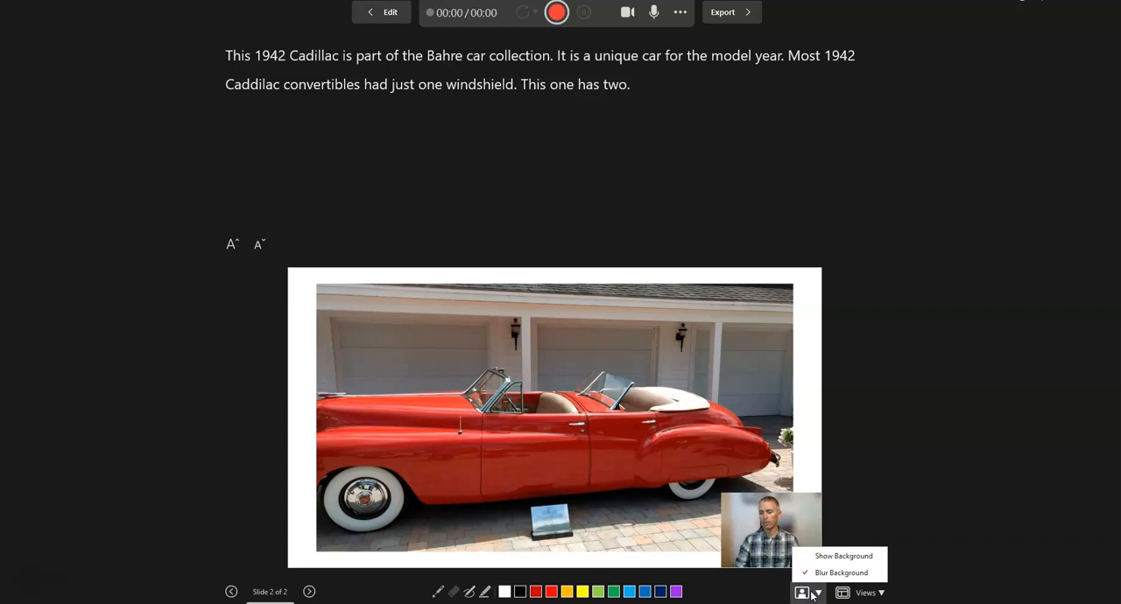
{"action": "left_click", "coordinate": [843, 555]}
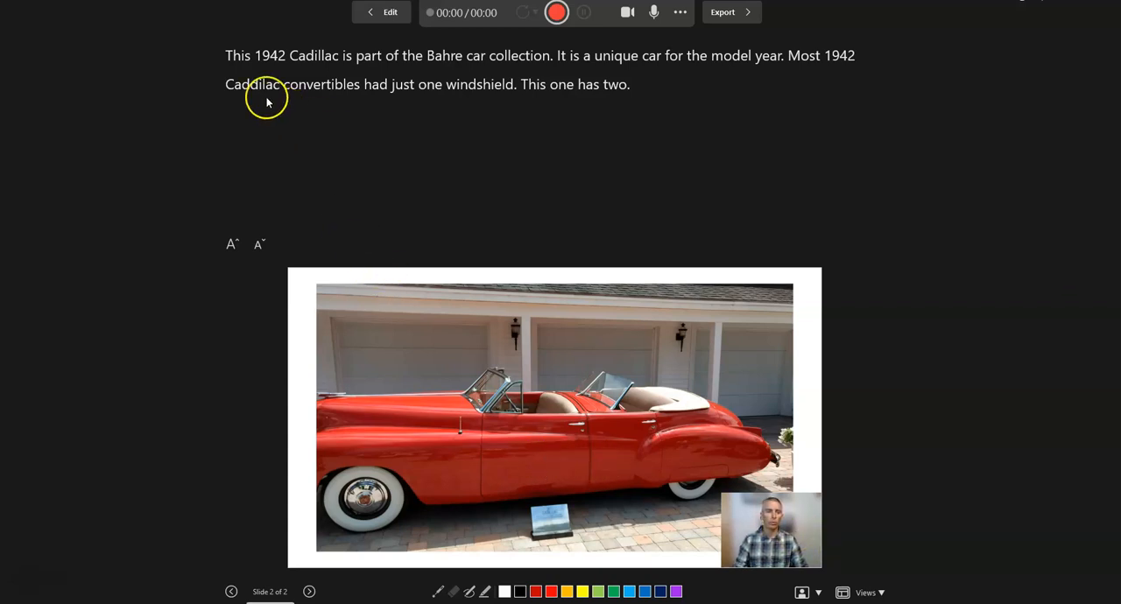
{"action": "mouse_move", "coordinate": [401, 55]}
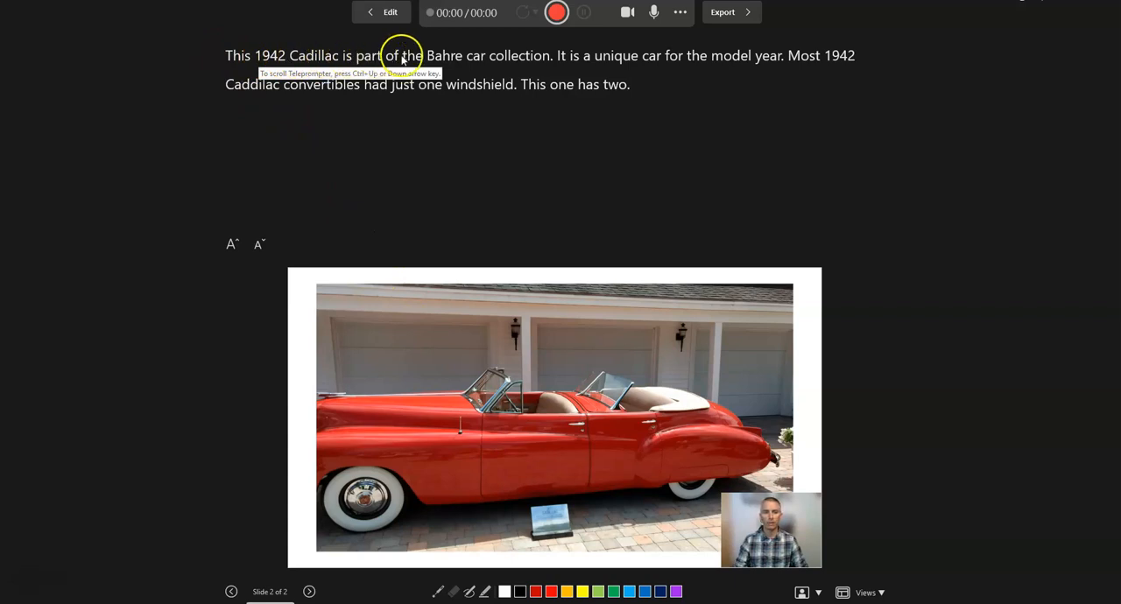
{"action": "mouse_move", "coordinate": [580, 118]}
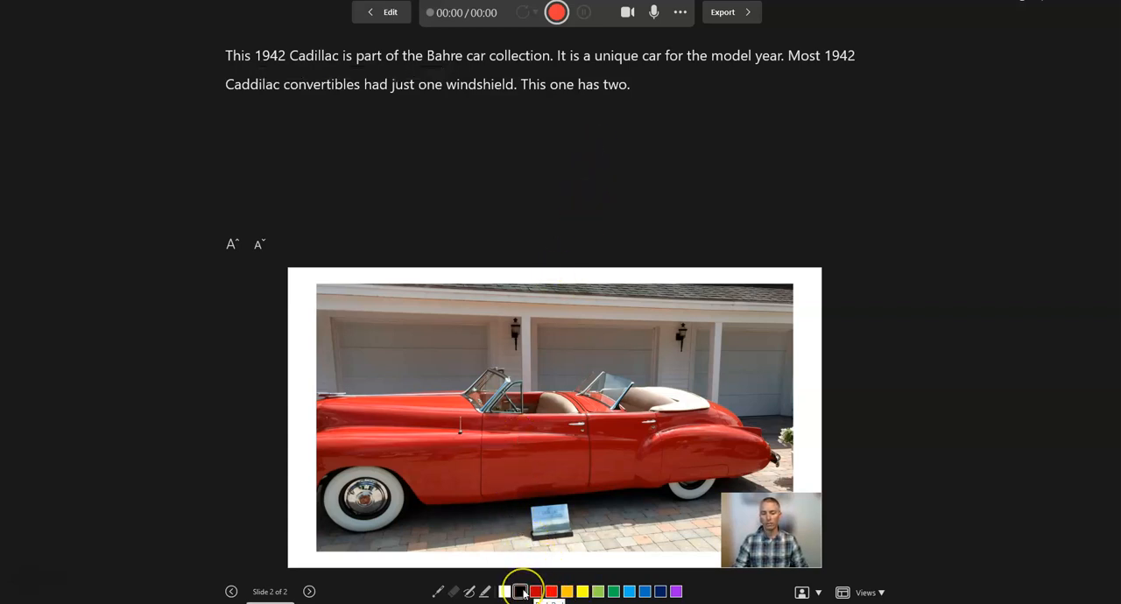
Test an ink colour on the car photo, erase the practice strokes, then pick red
{"action": "left_click", "coordinate": [676, 592]}
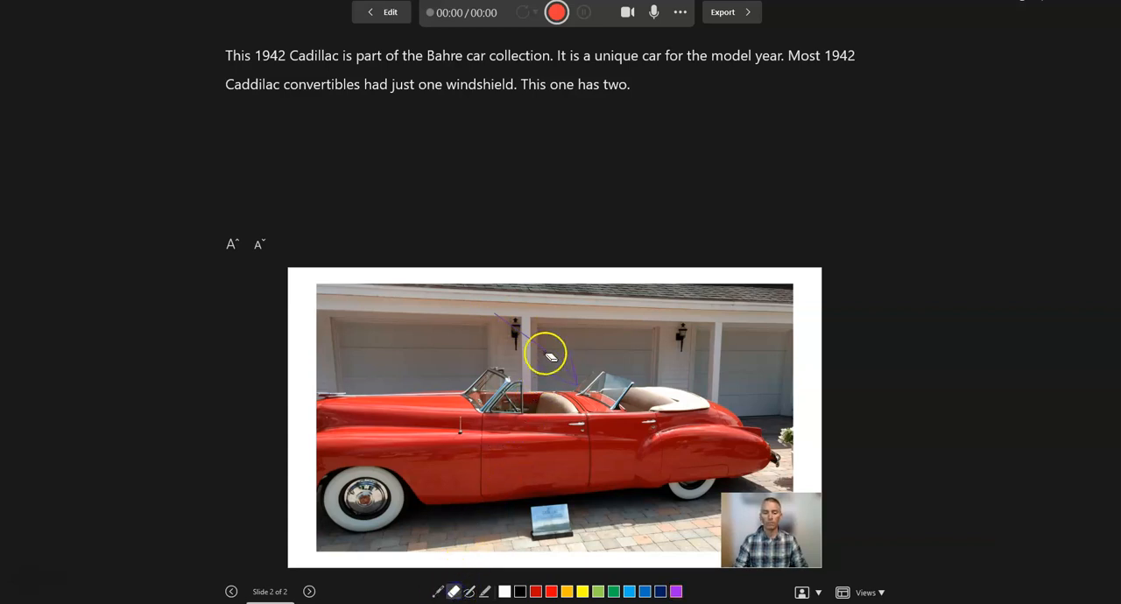
{"action": "left_click", "coordinate": [551, 592]}
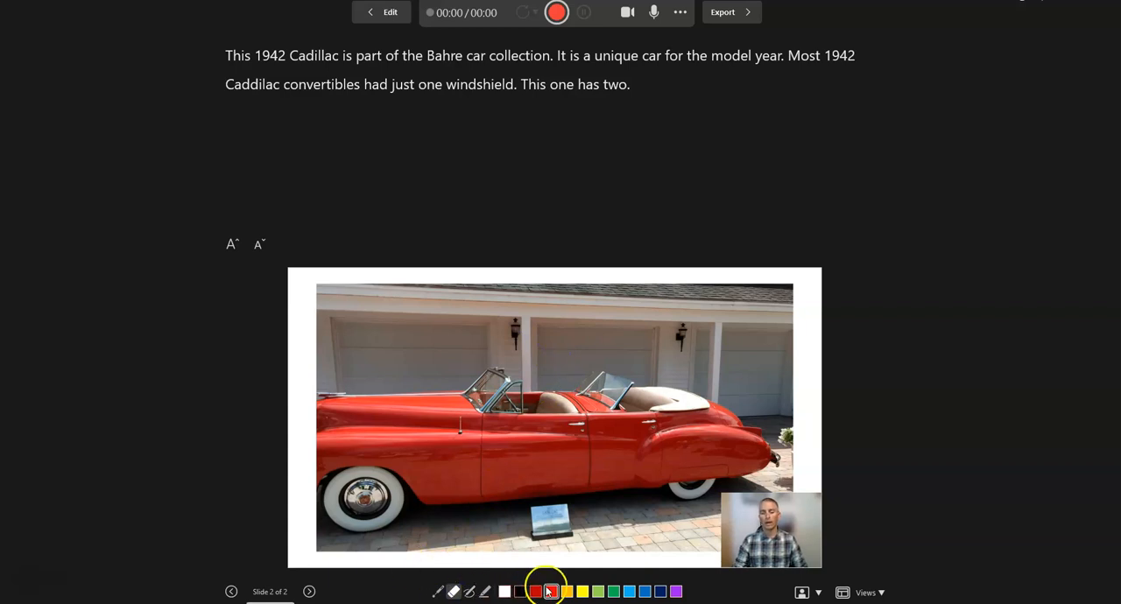
{"action": "left_click", "coordinate": [675, 592]}
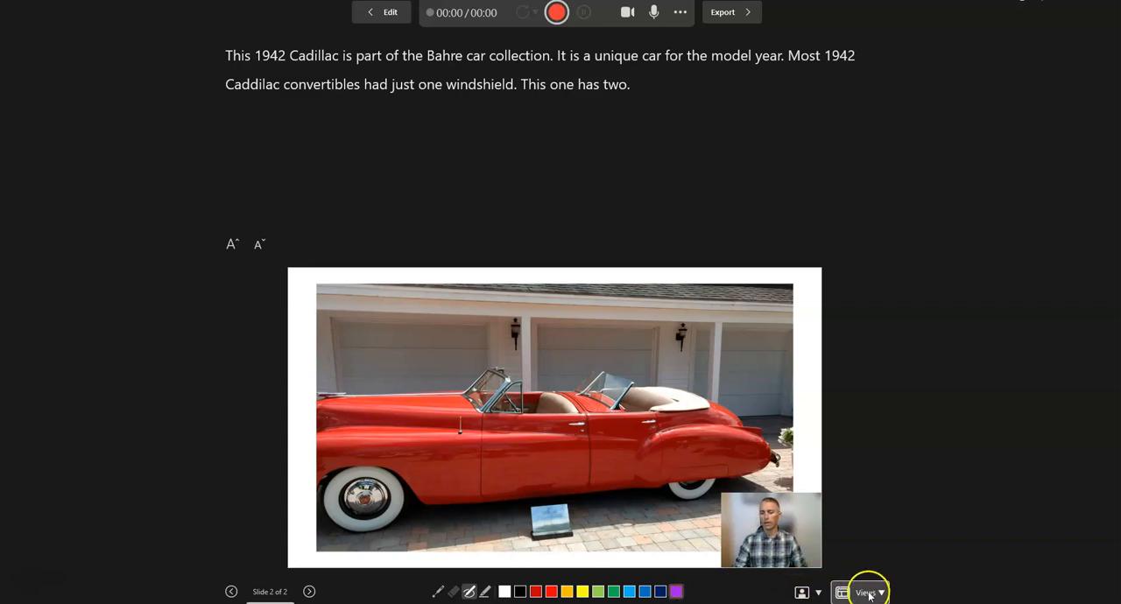
{"action": "left_click", "coordinate": [865, 593]}
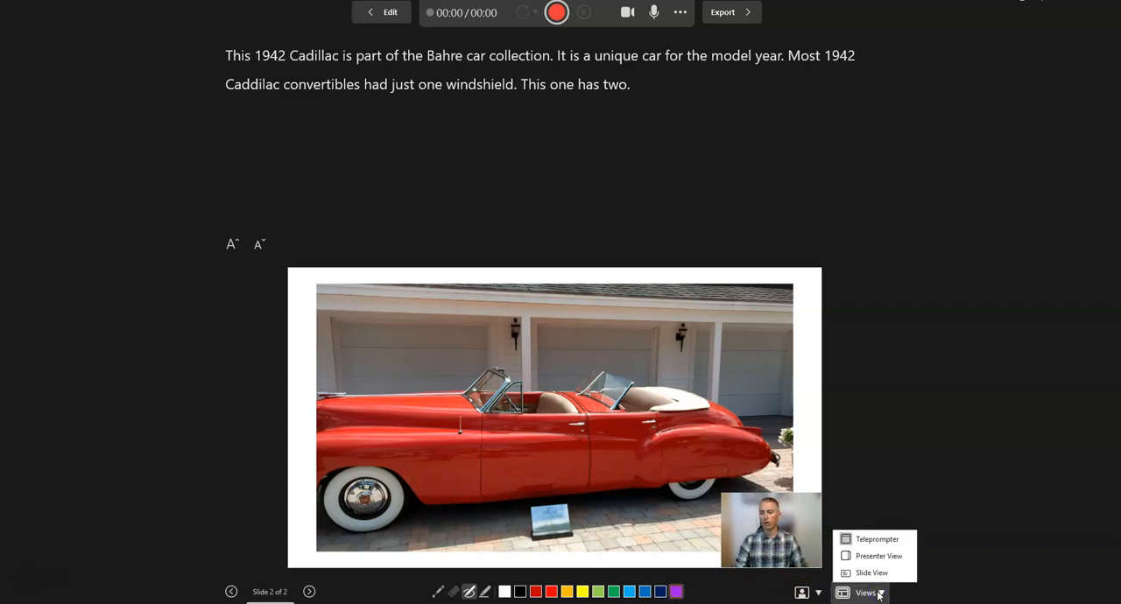
{"action": "mouse_move", "coordinate": [876, 538]}
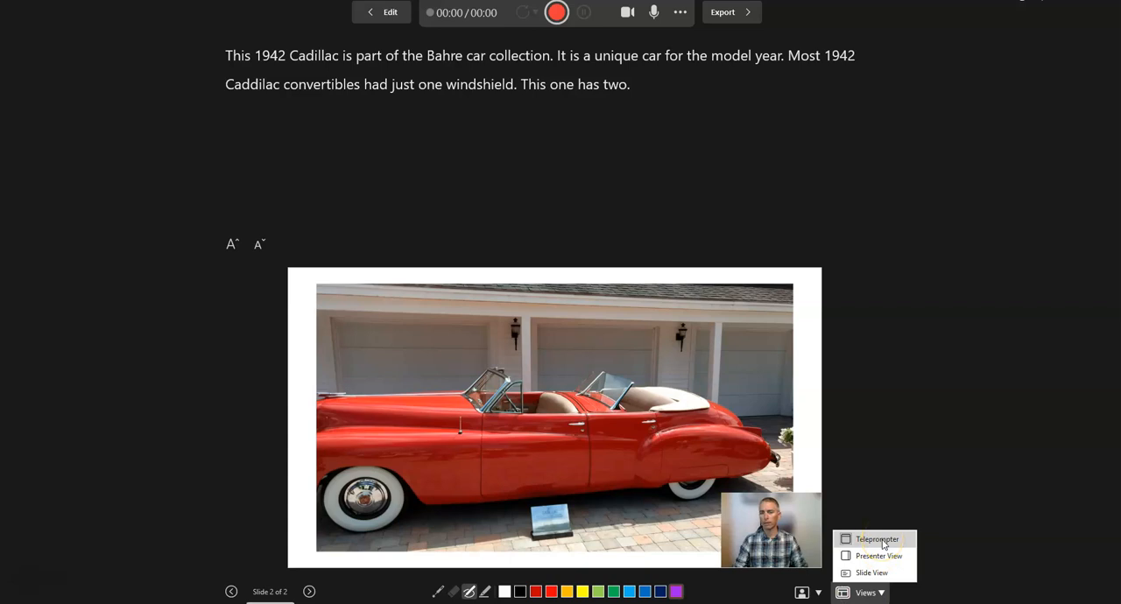
{"action": "left_click", "coordinate": [879, 556]}
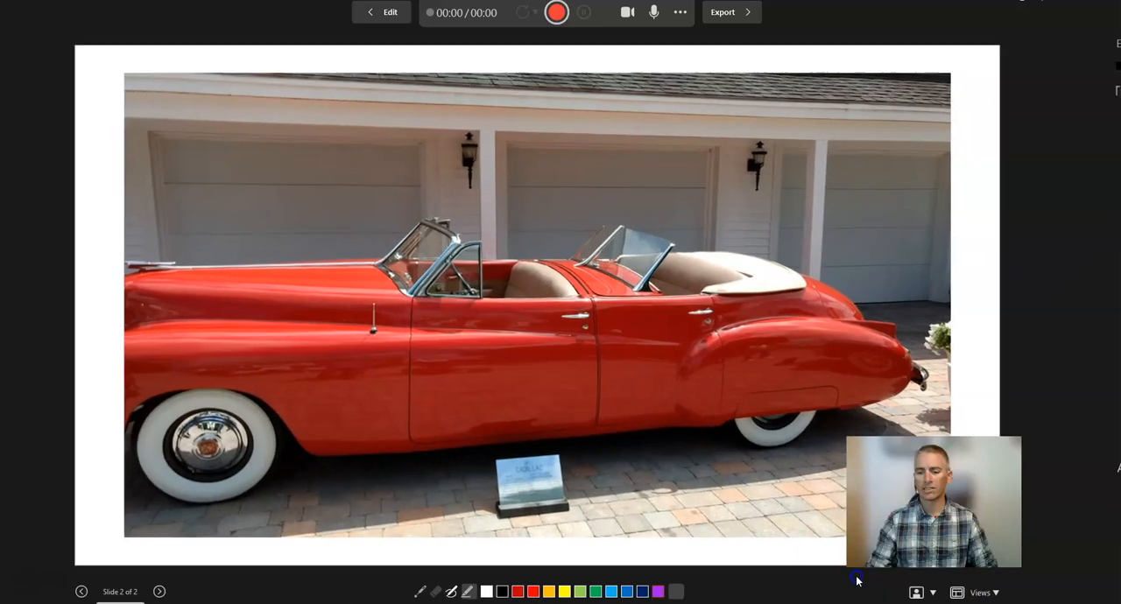
{"action": "left_click", "coordinate": [985, 593]}
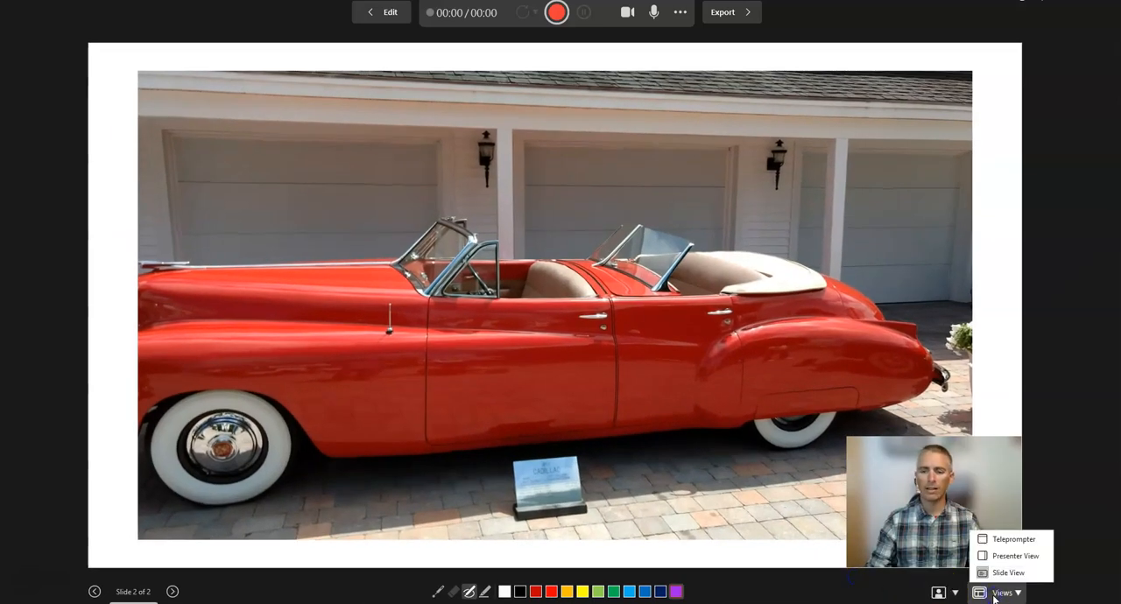
{"action": "left_click", "coordinate": [1013, 538]}
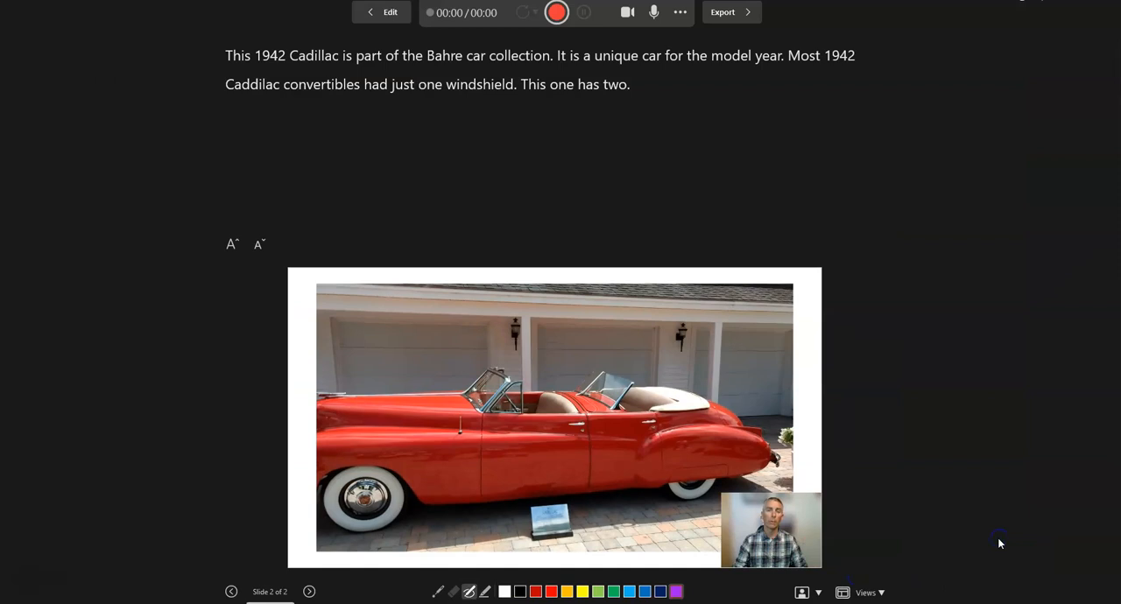
{"action": "mouse_move", "coordinate": [252, 72]}
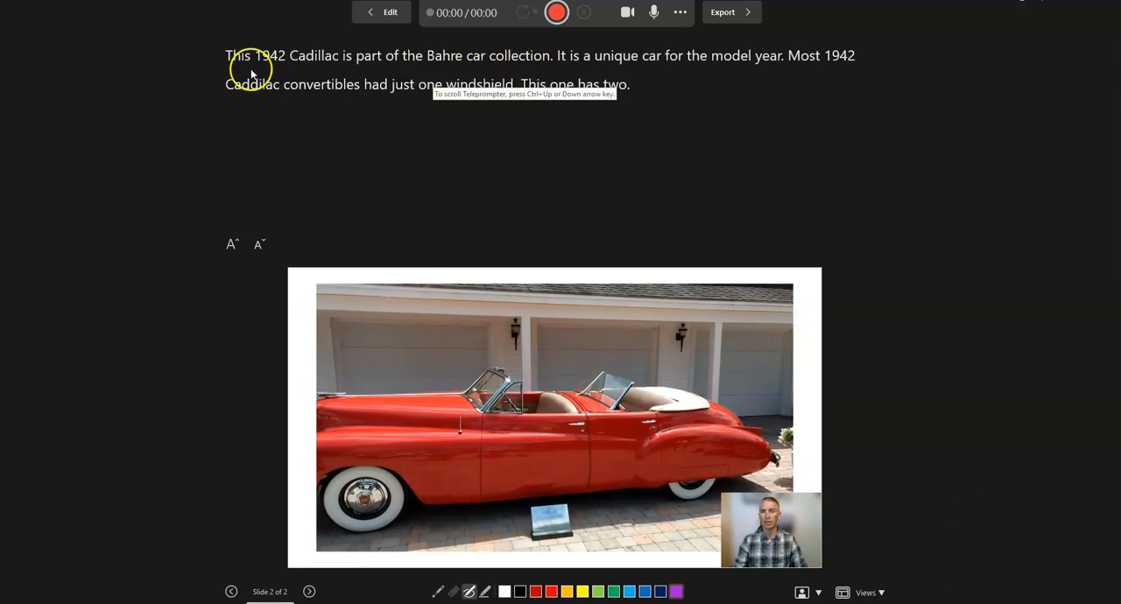
{"action": "mouse_move", "coordinate": [567, 180]}
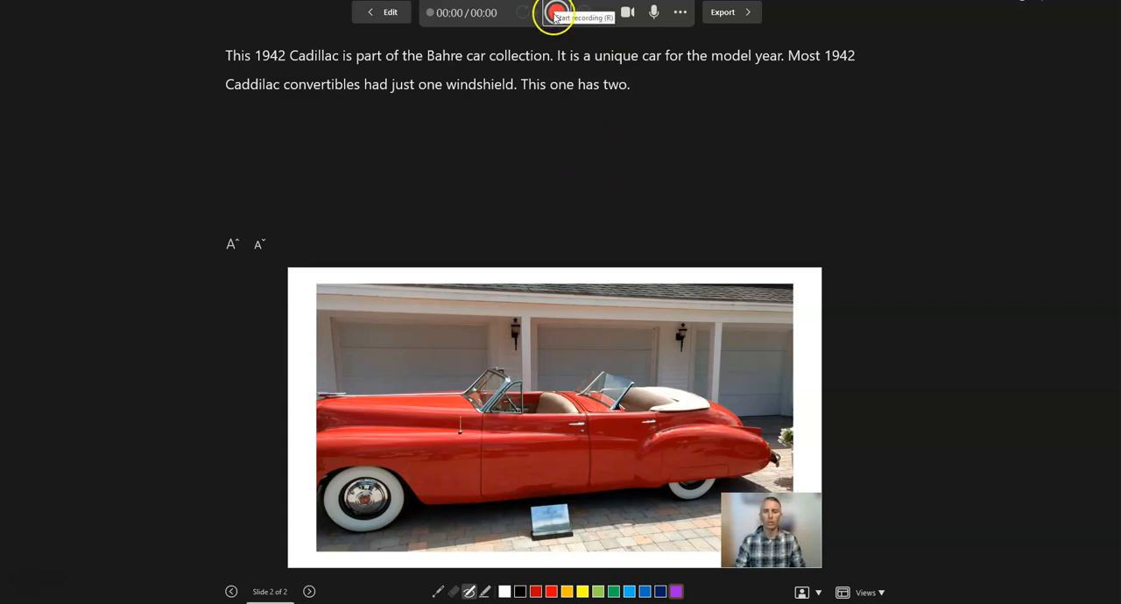
{"action": "mouse_move", "coordinate": [557, 13]}
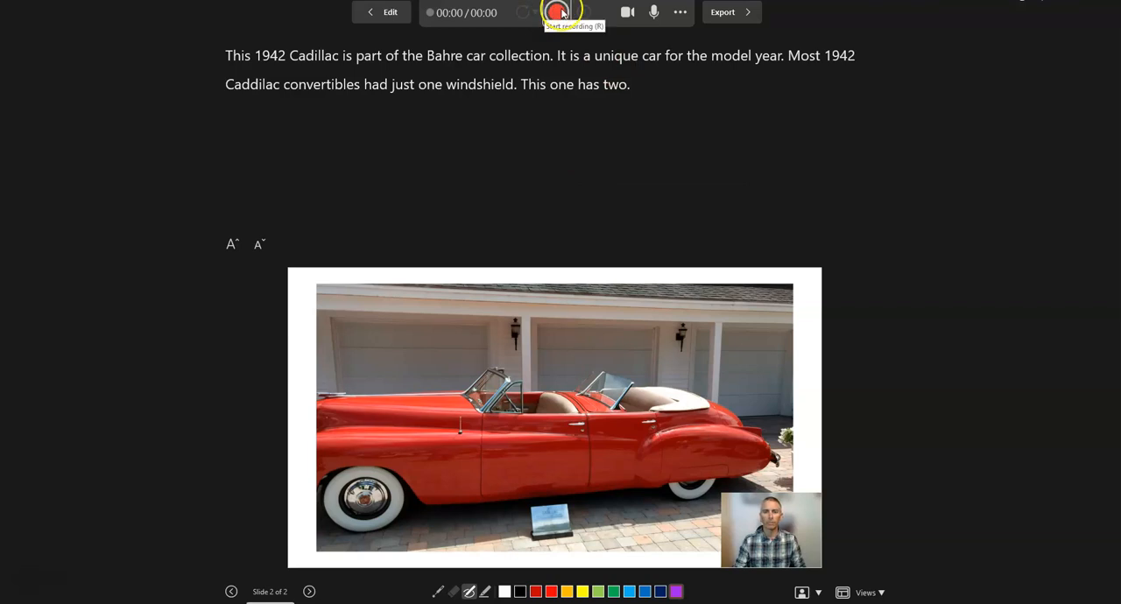
Record a 48-second webcam narration of the Cadillac slide, marking the windshields in purple ink
{"action": "left_click", "coordinate": [557, 12]}
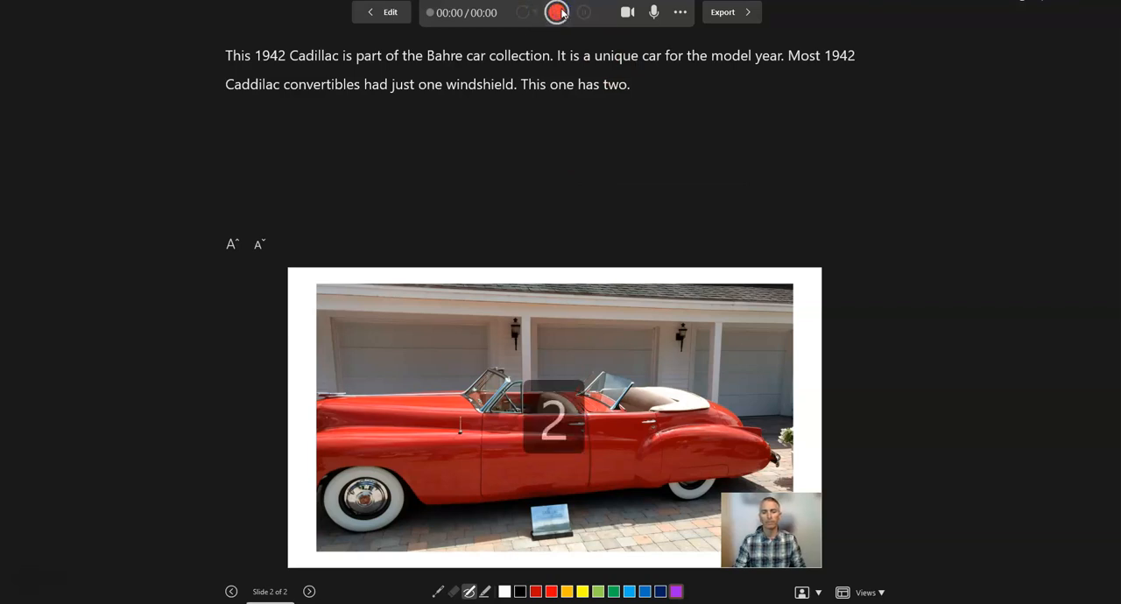
{"action": "left_click", "coordinate": [556, 12]}
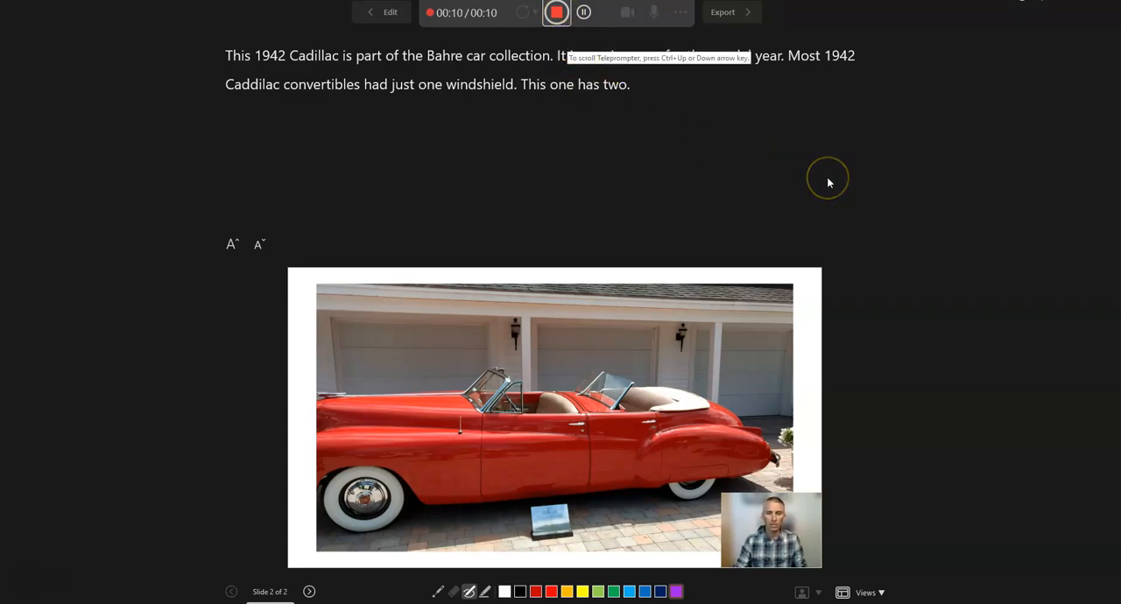
{"action": "mouse_move", "coordinate": [661, 170]}
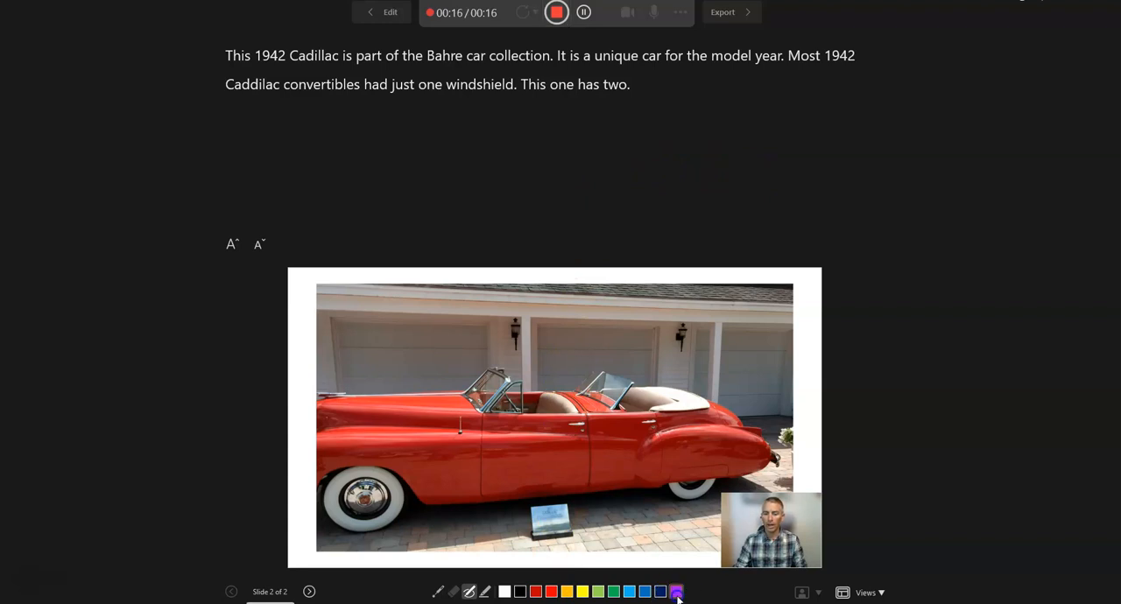
{"action": "left_click", "coordinate": [675, 592]}
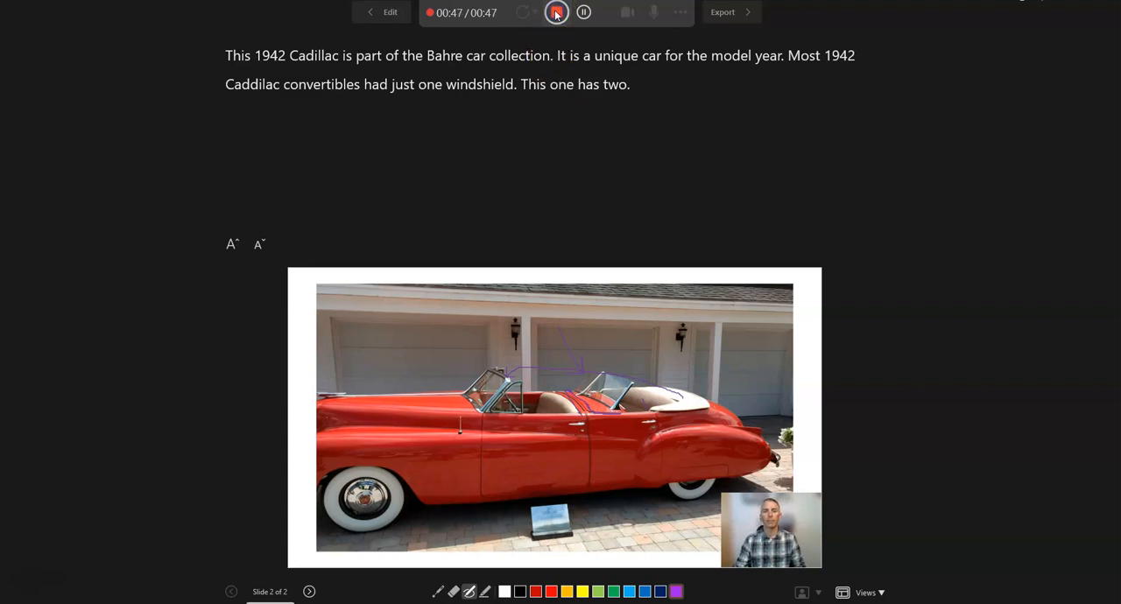
{"action": "left_click", "coordinate": [556, 12]}
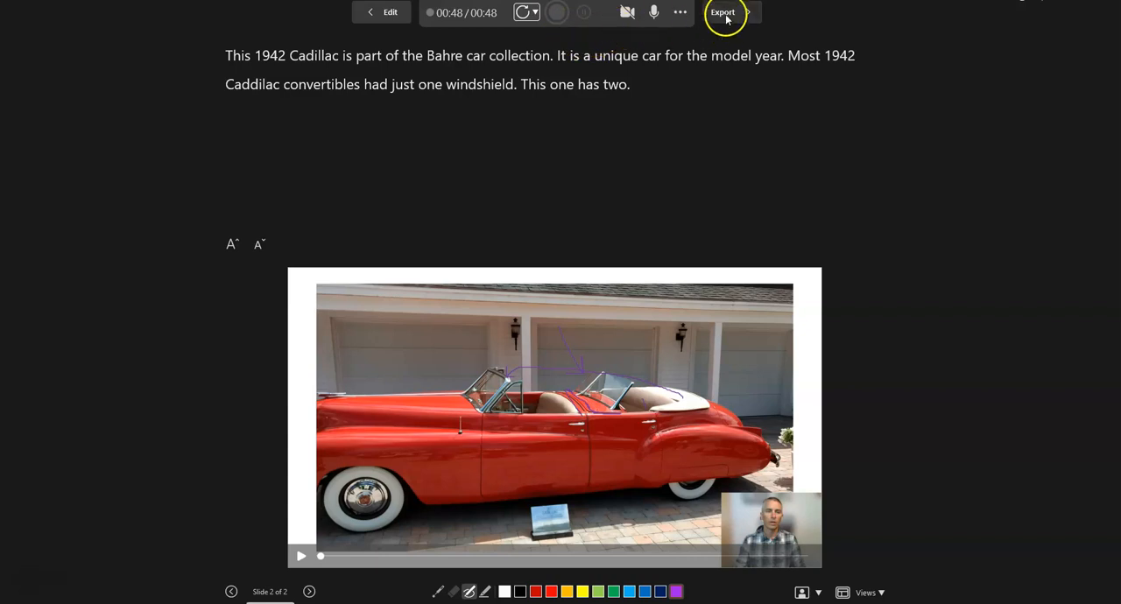
Export the recording as a Full HD MP4, 'An Amazing Sample Slideshow.mp4', to Documents
{"action": "left_click", "coordinate": [723, 13]}
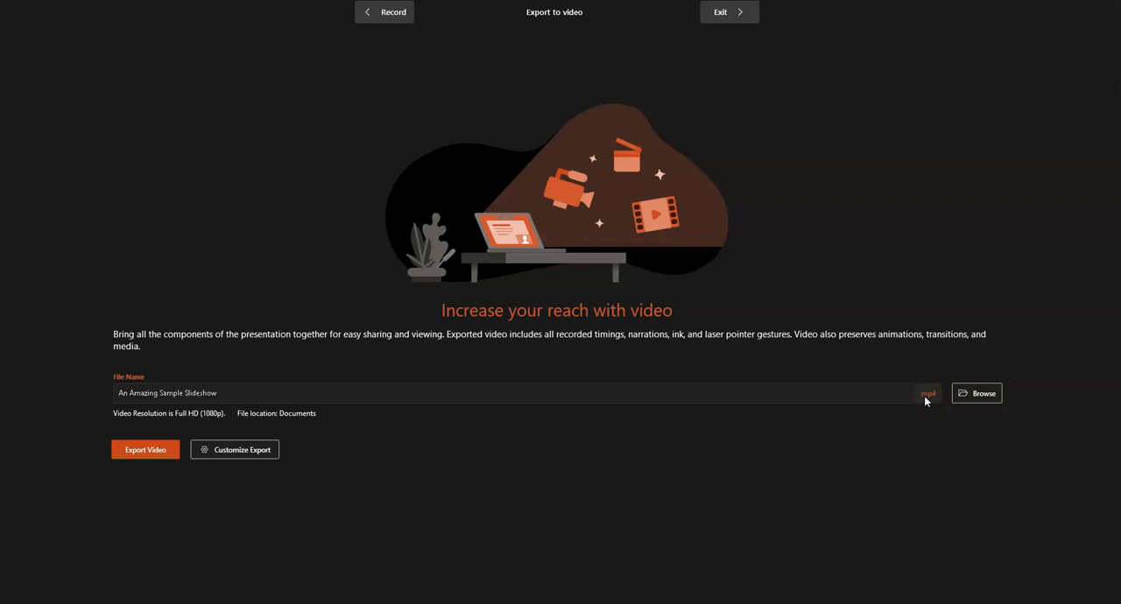
{"action": "mouse_move", "coordinate": [145, 449]}
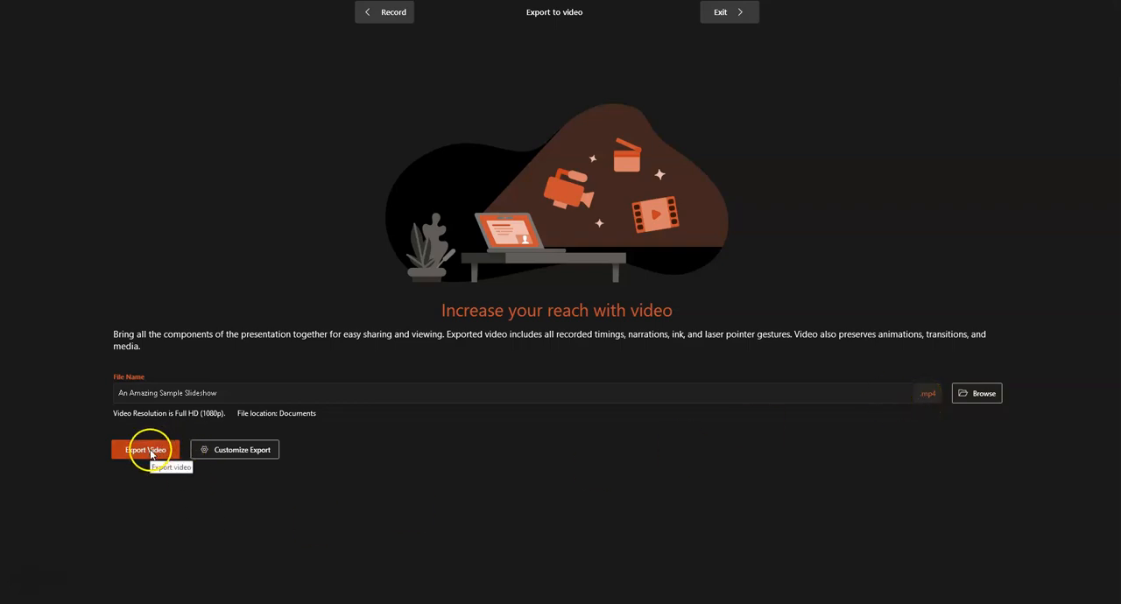
{"action": "left_click", "coordinate": [145, 449]}
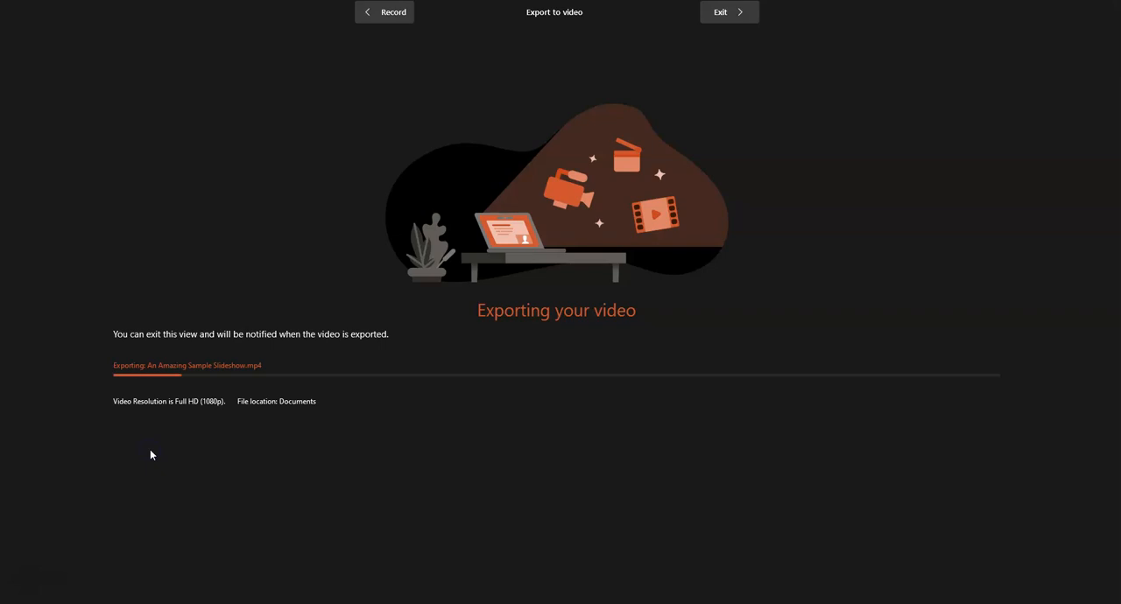